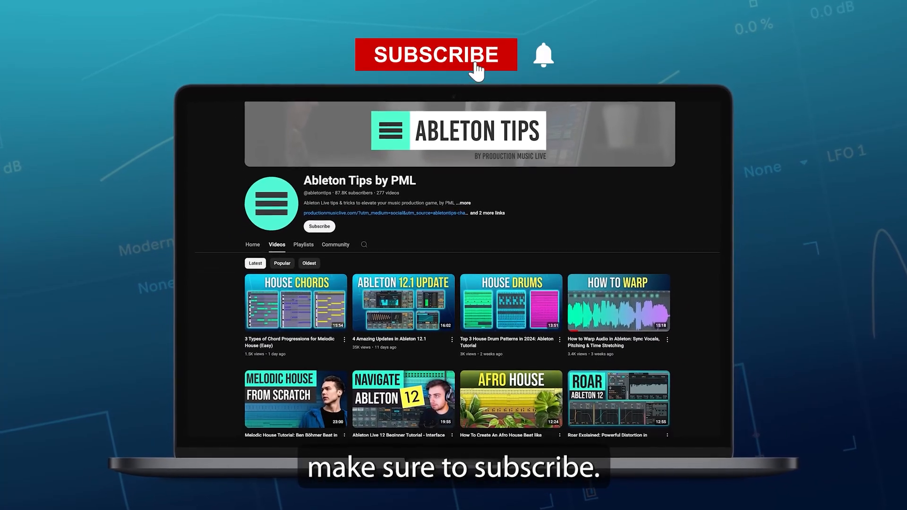
Scroll the PML Everything Bundle page down to New Releases and a customer review.
left_click(433, 55)
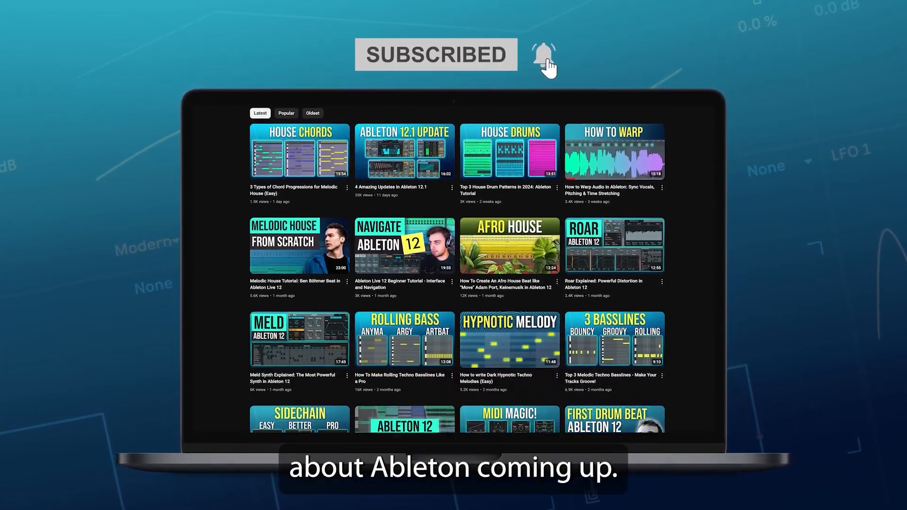
scroll("down", 3)
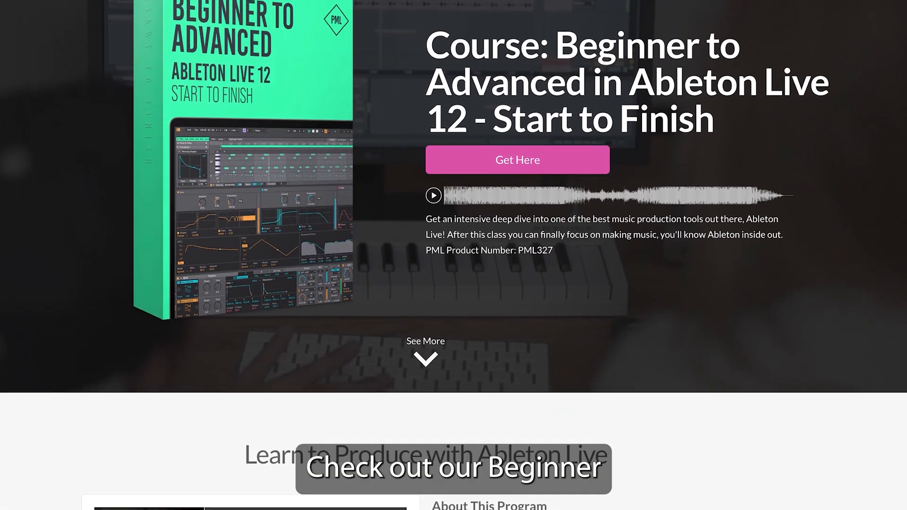
scroll("down", 3)
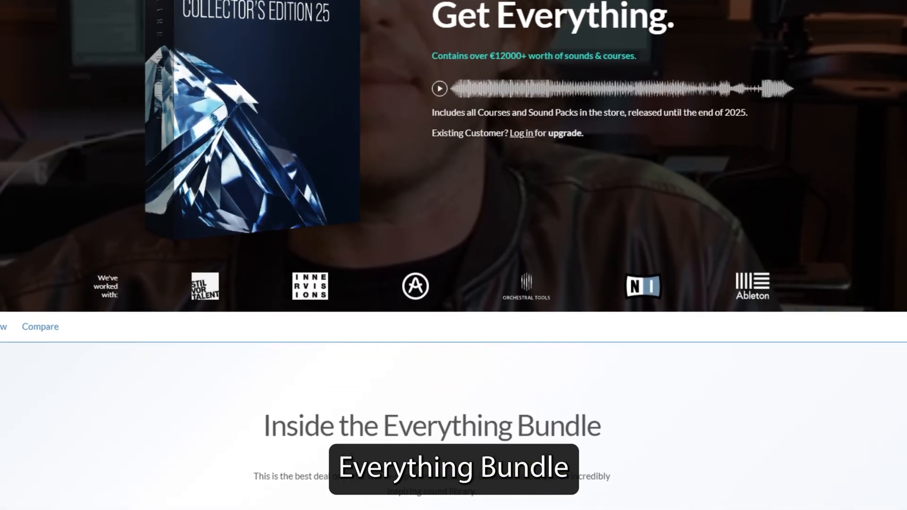
scroll("down", 3)
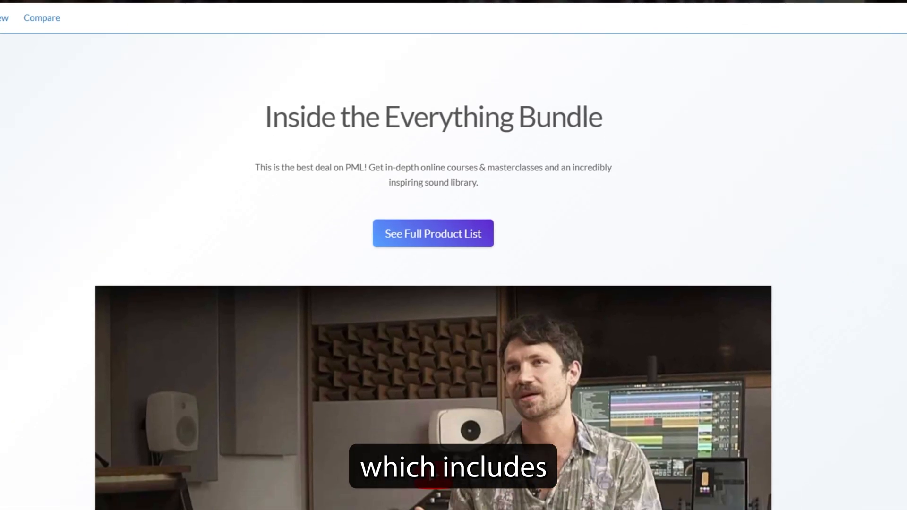
scroll("down", 3)
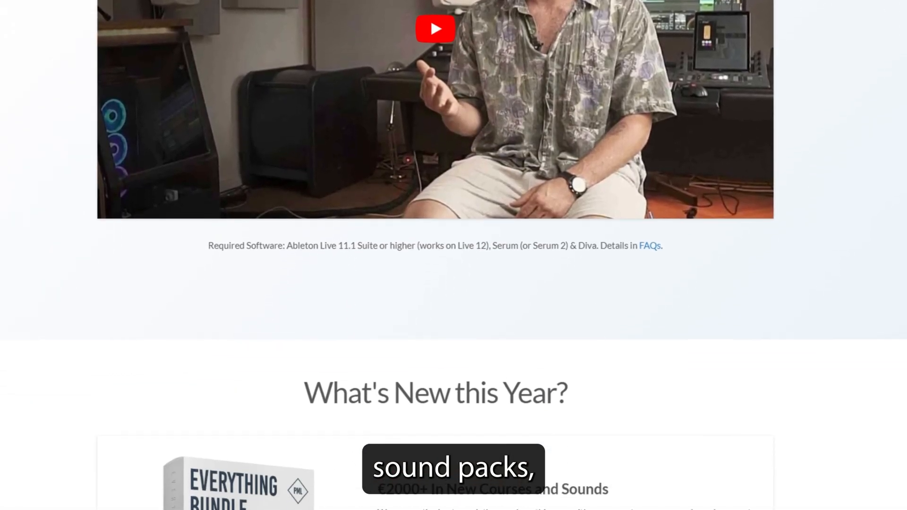
scroll("down", 3)
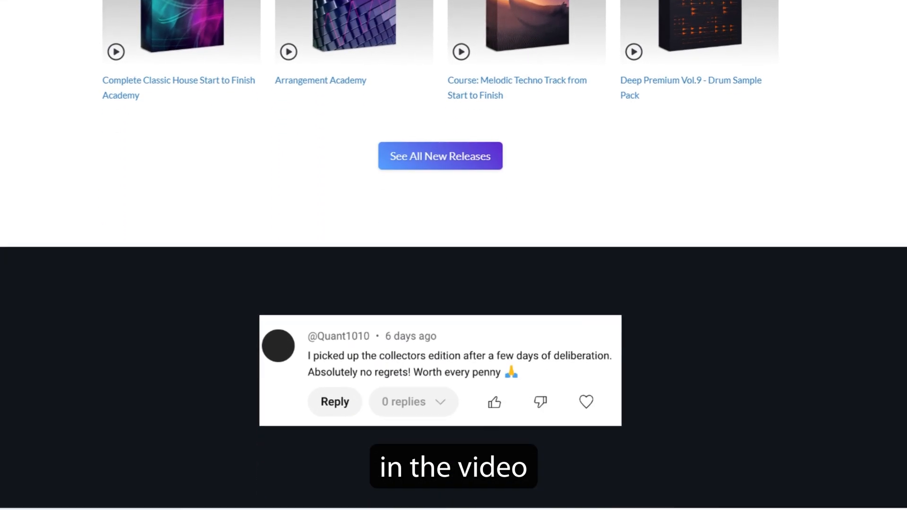
scroll("down", 3)
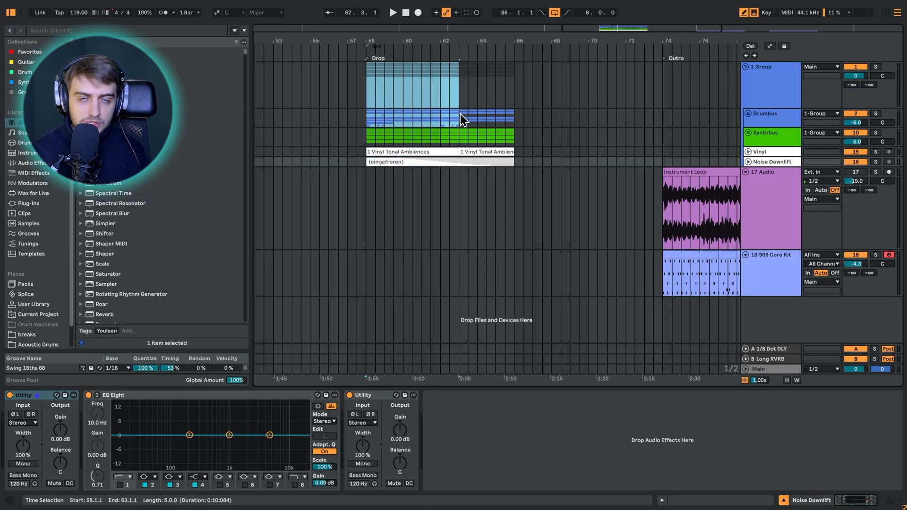
Select bars 58–66 of the Drop section in the Arrangement and play them.
left_click_drag(458, 108, 513, 108)
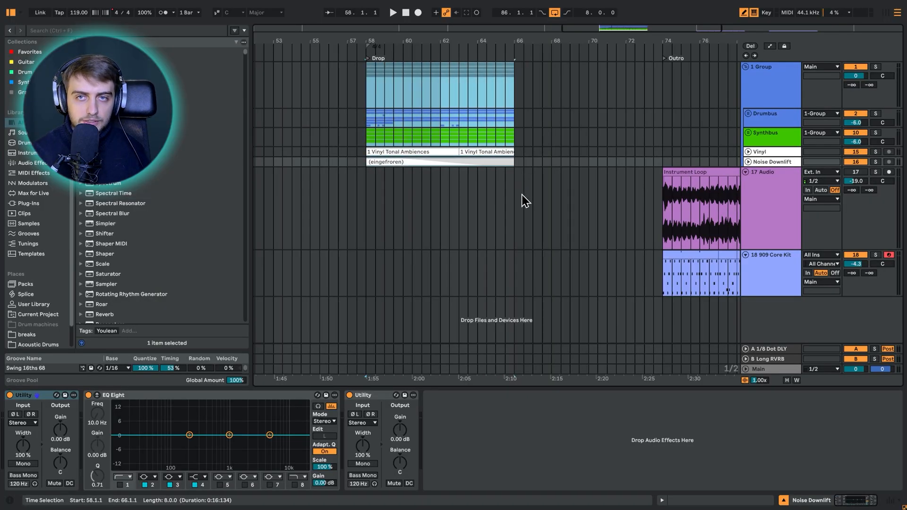
left_click(392, 13)
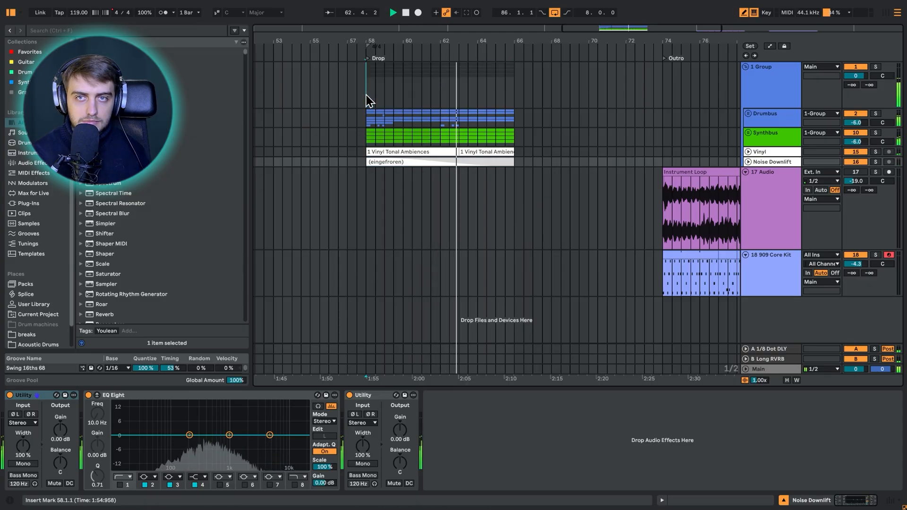
left_click(756, 369)
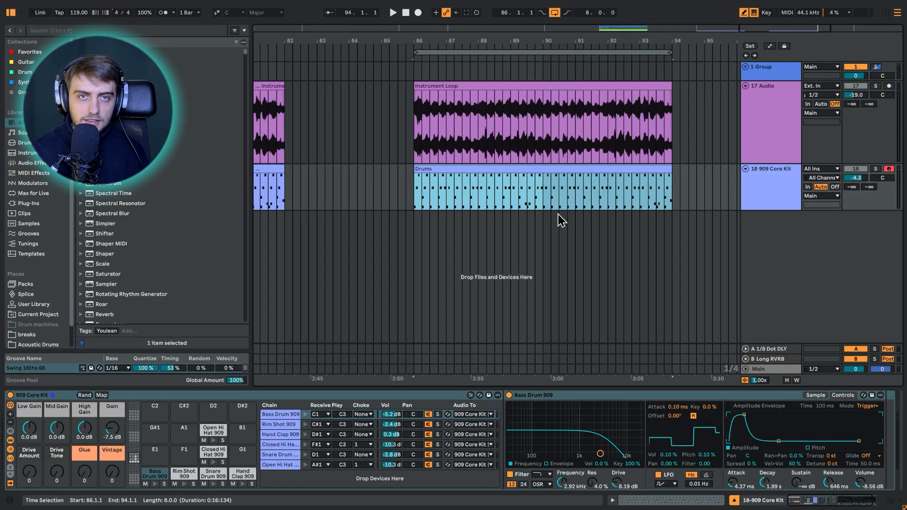
mouse_move(484, 282)
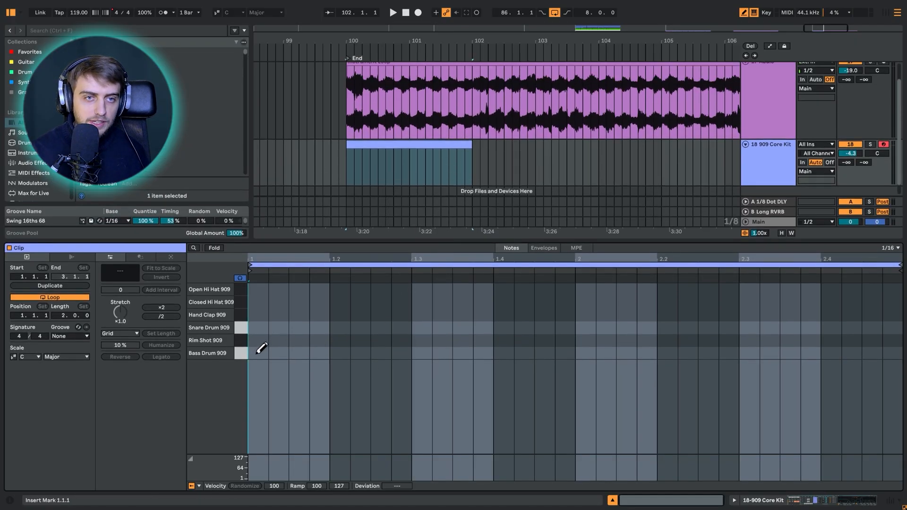
Draw a one-beat kick note at the clip start and change the note grid resolution.
left_click(256, 353)
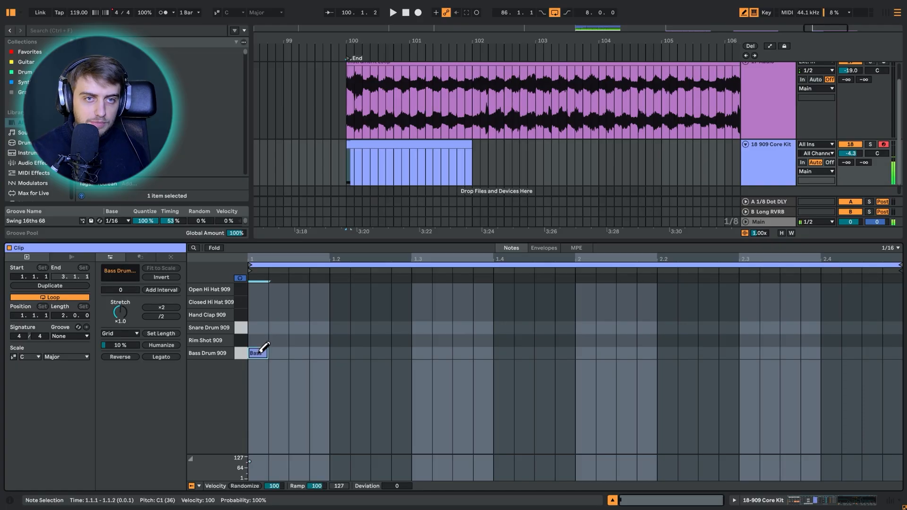
left_click_drag(257, 353, 257, 340)
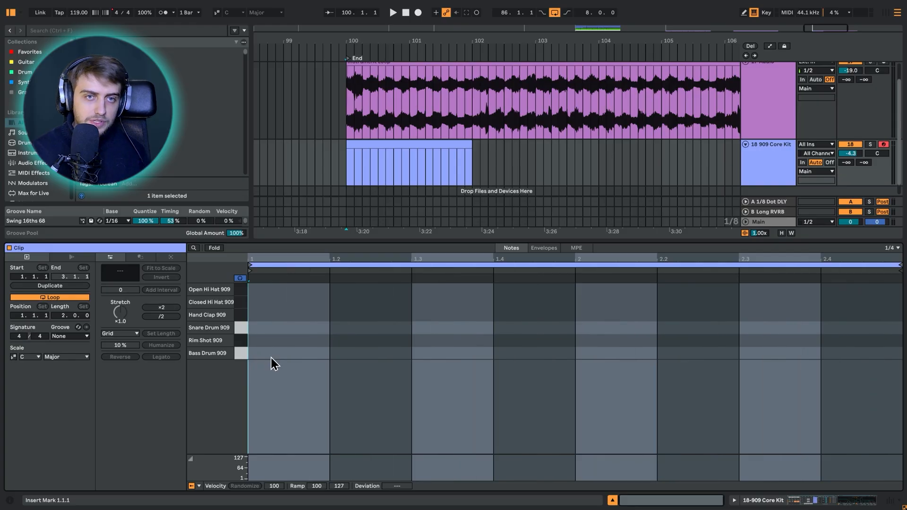
right_click(274, 353)
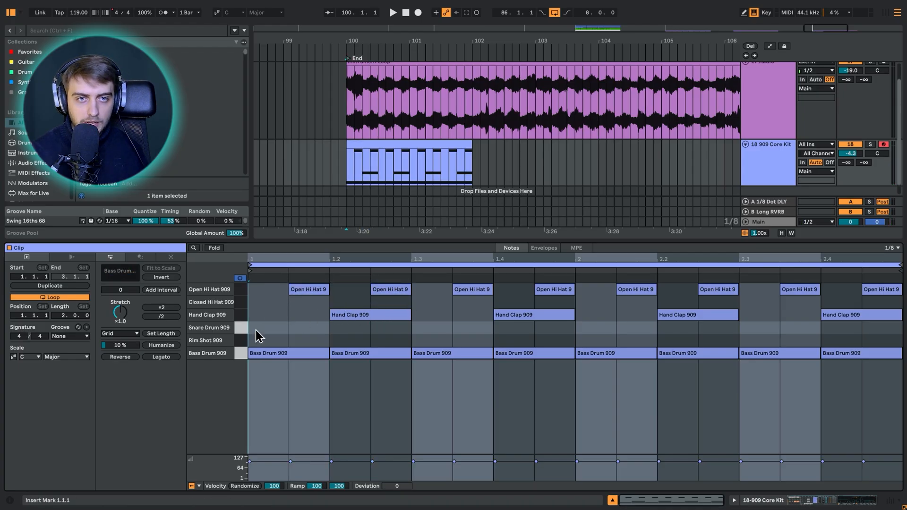
Add closed hi-hat 909 notes in the gaps between kicks and open hats.
left_click(392, 13)
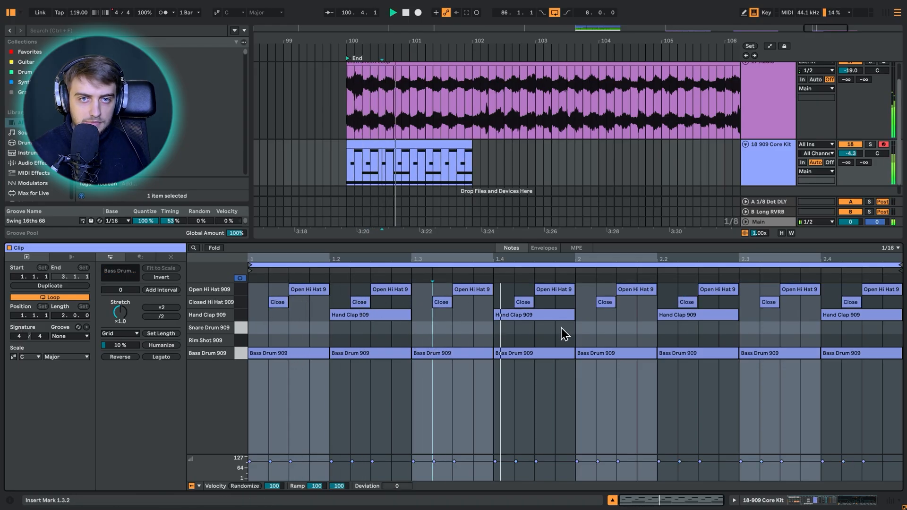
left_click(564, 301)
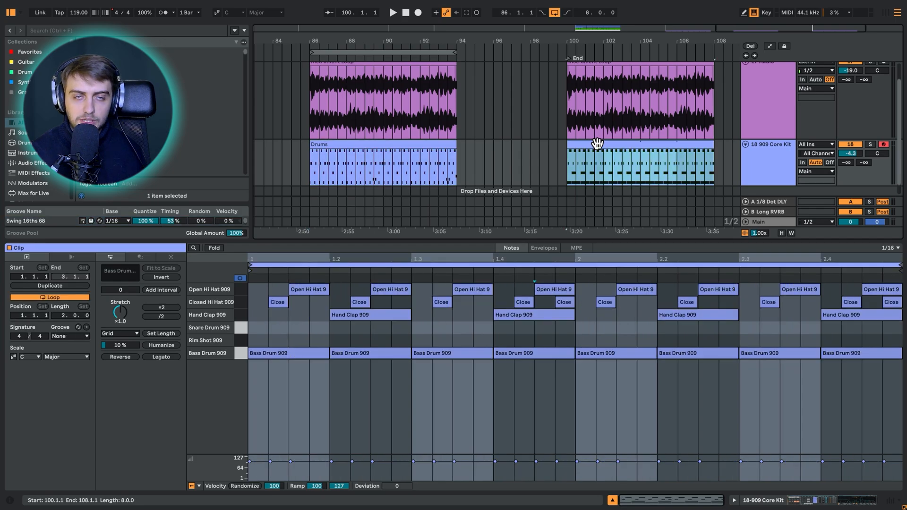
Open the eight-bar Drums clip at bar 86 to view its groove setting.
left_click(597, 143)
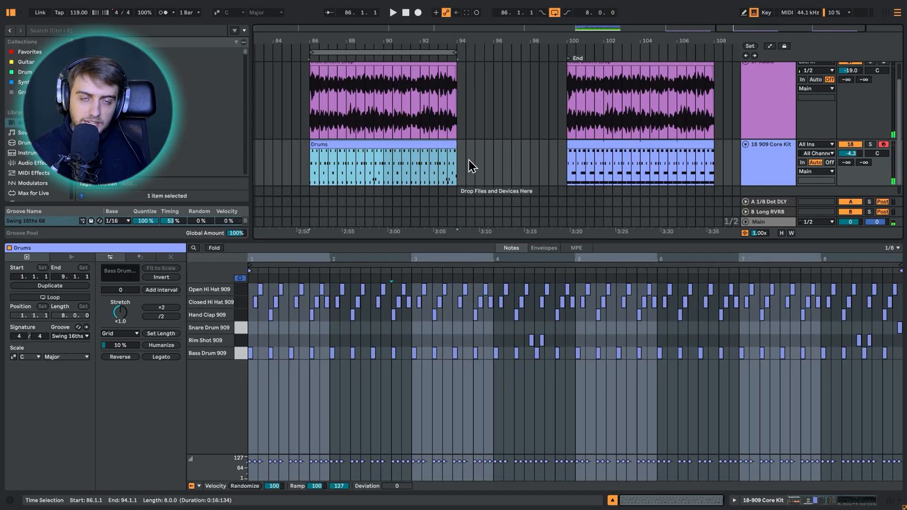
left_click(392, 13)
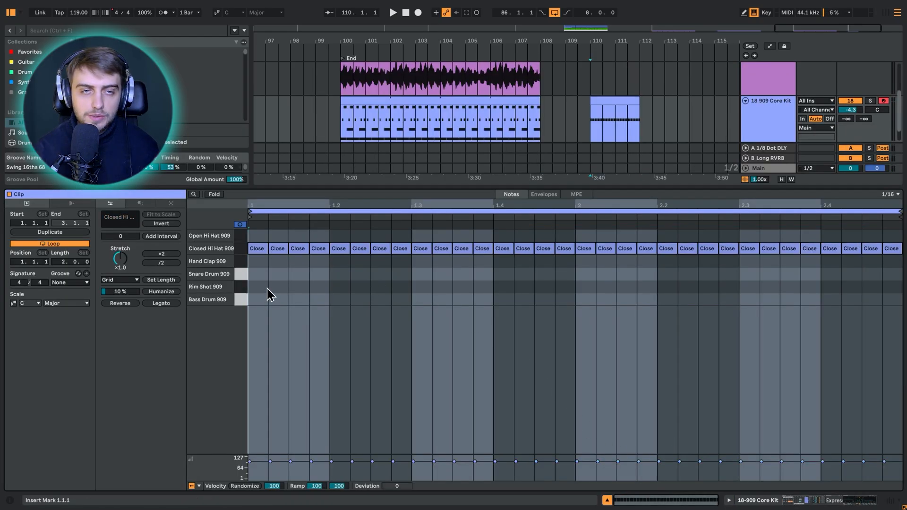
Draw Closed Hi Hat 909 notes across the sixteenth steps of the new clip near bar 110.
left_click_drag(269, 248, 327, 248)
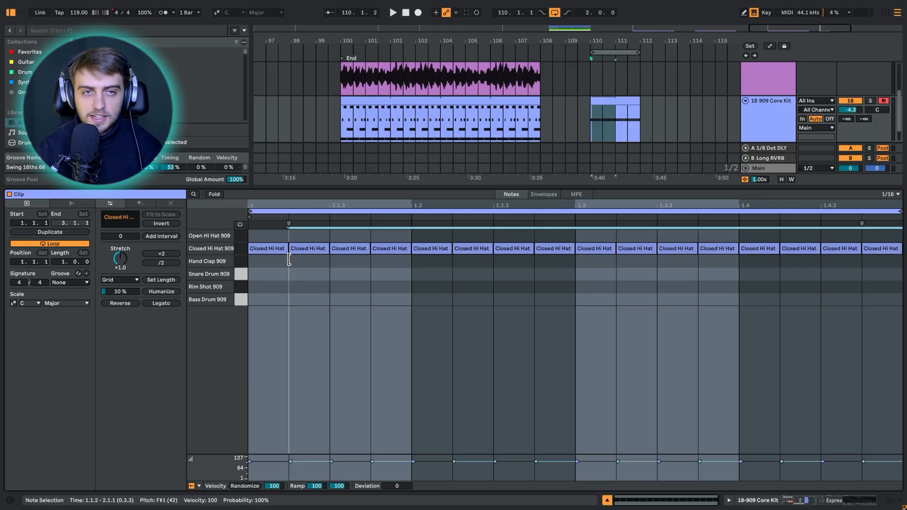
left_click(393, 13)
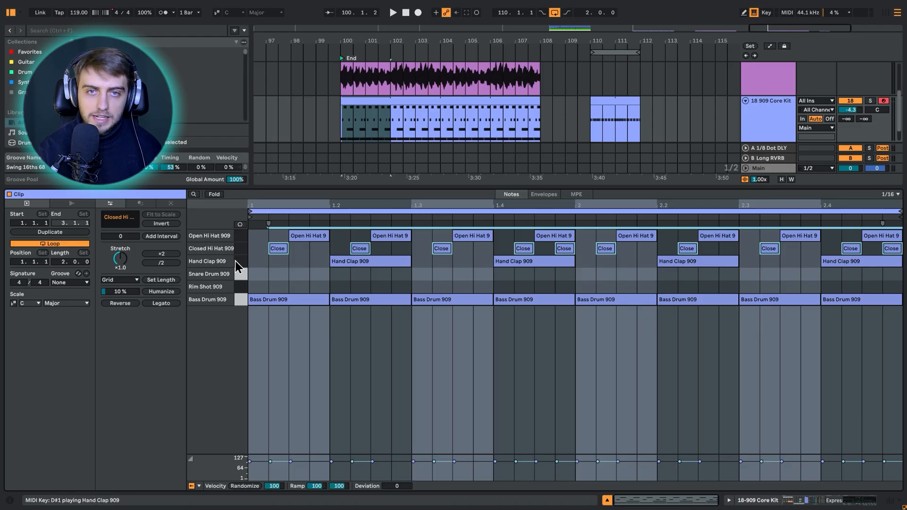
Select all Closed Hi Hat 909 notes in the bar-100 beat and audition them.
left_click(276, 248)
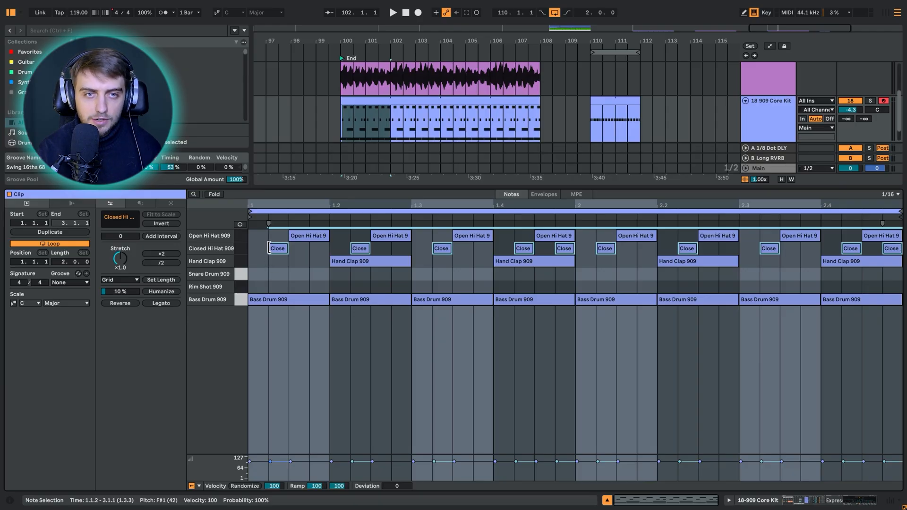
left_click(392, 12)
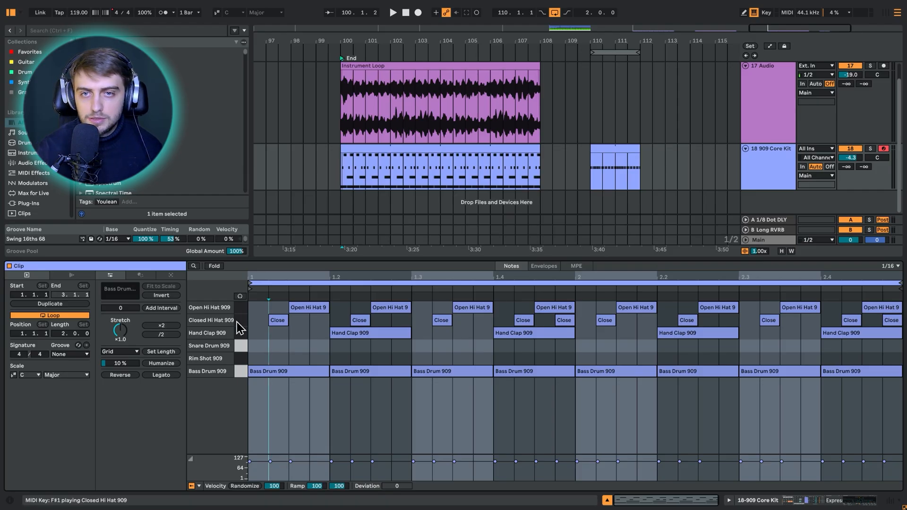
mouse_move(142, 389)
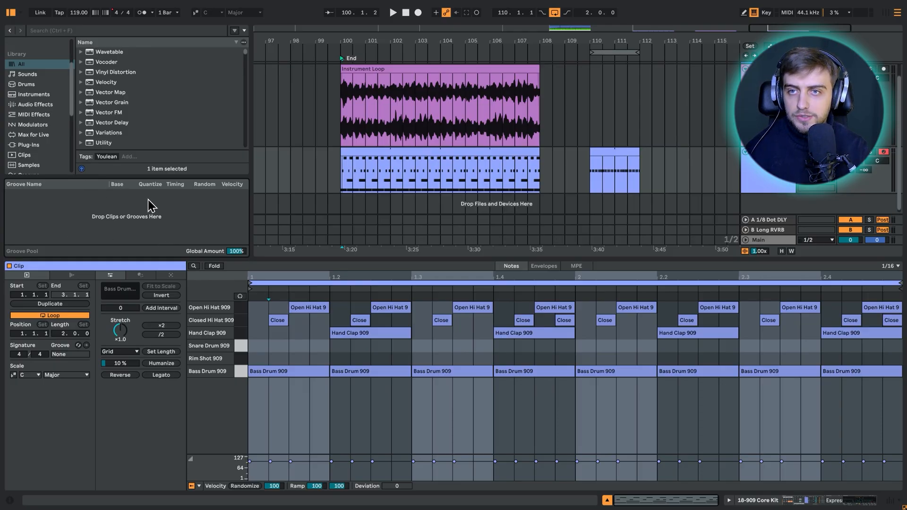
mouse_move(105, 226)
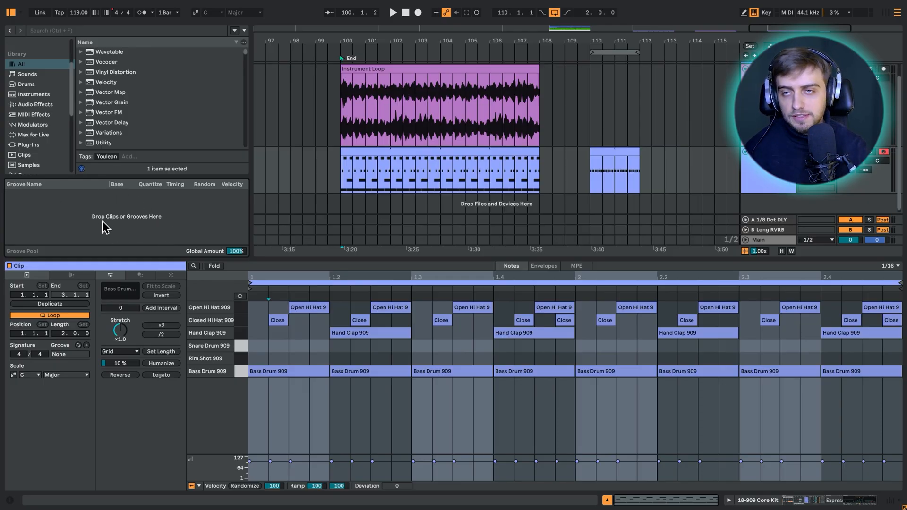
mouse_move(137, 304)
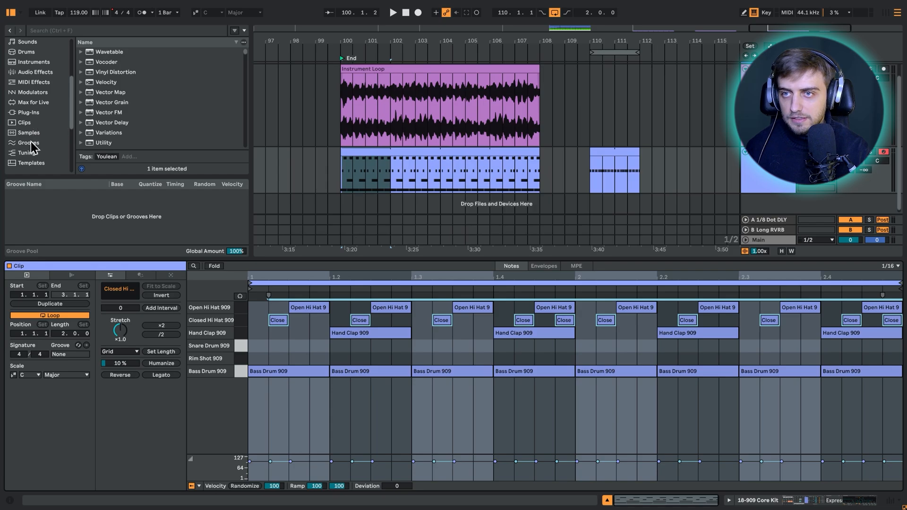
Browse the Grooves library and filter it to the 16ths Swing folder.
left_click(28, 143)
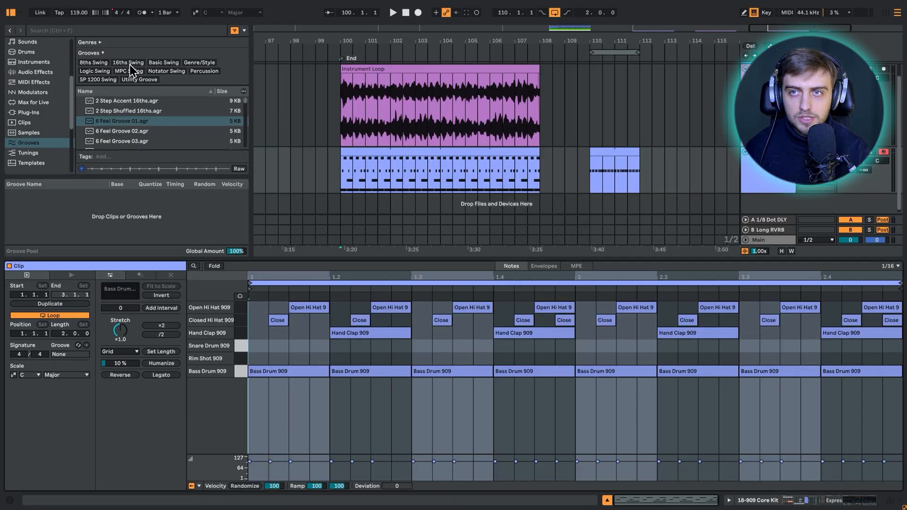
left_click(127, 62)
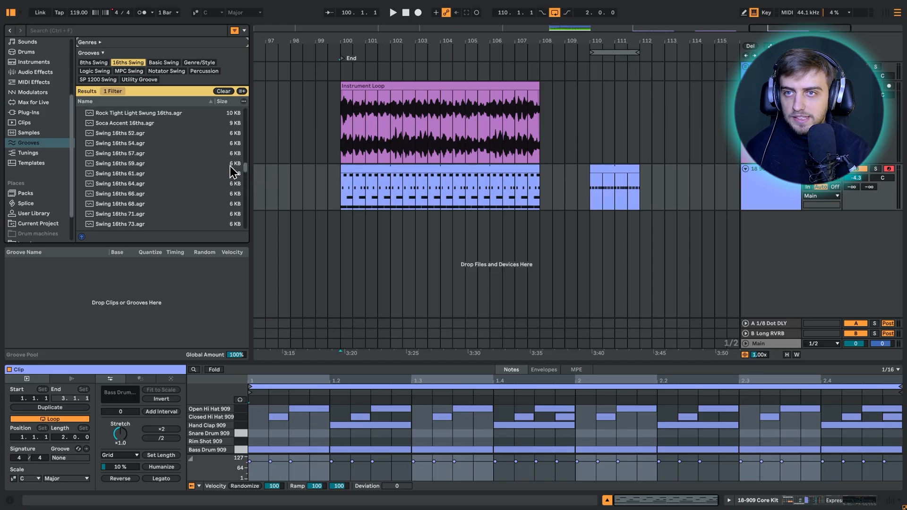
scroll("down", 3)
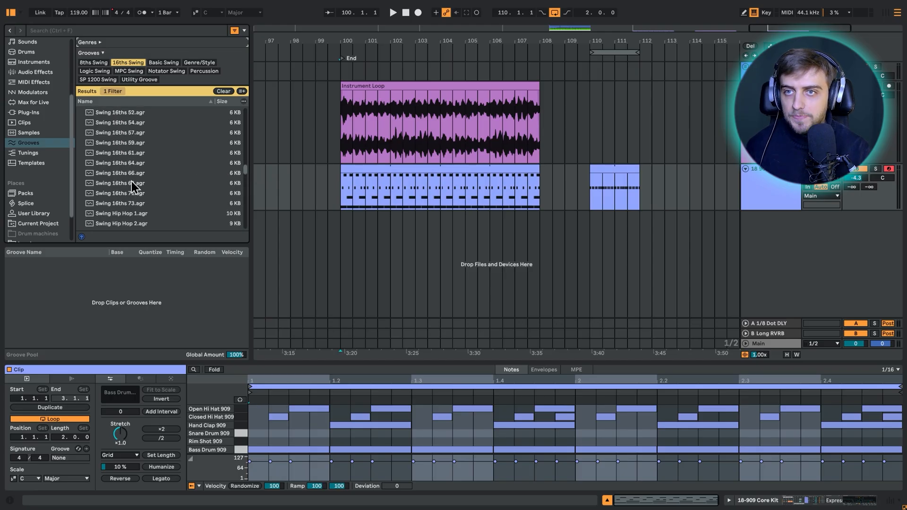
Preview Swing 16ths 66, 68 and 73, then reselect Swing 16ths 68.
left_click(119, 147)
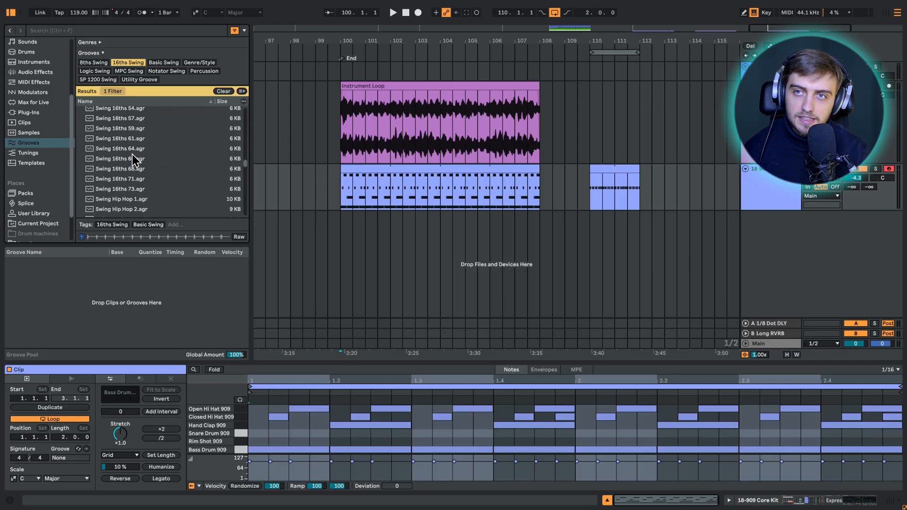
left_click(120, 128)
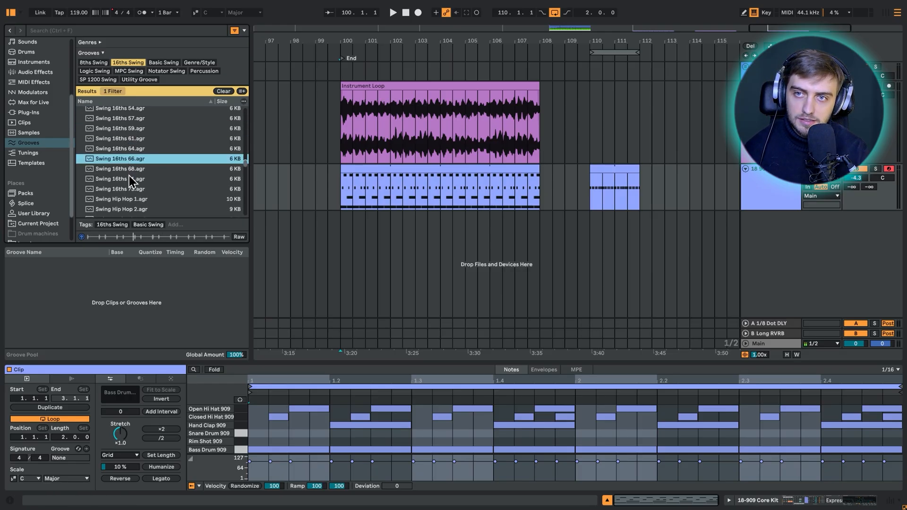
left_click(119, 168)
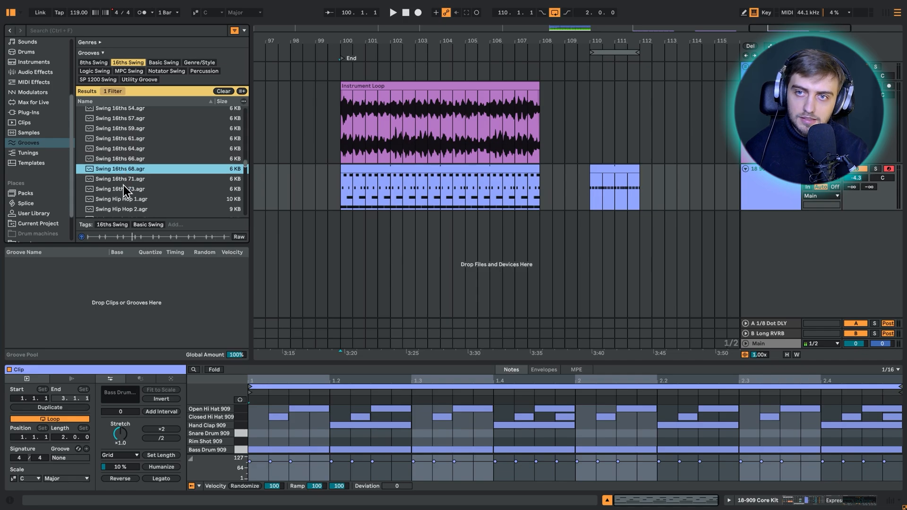
left_click(120, 188)
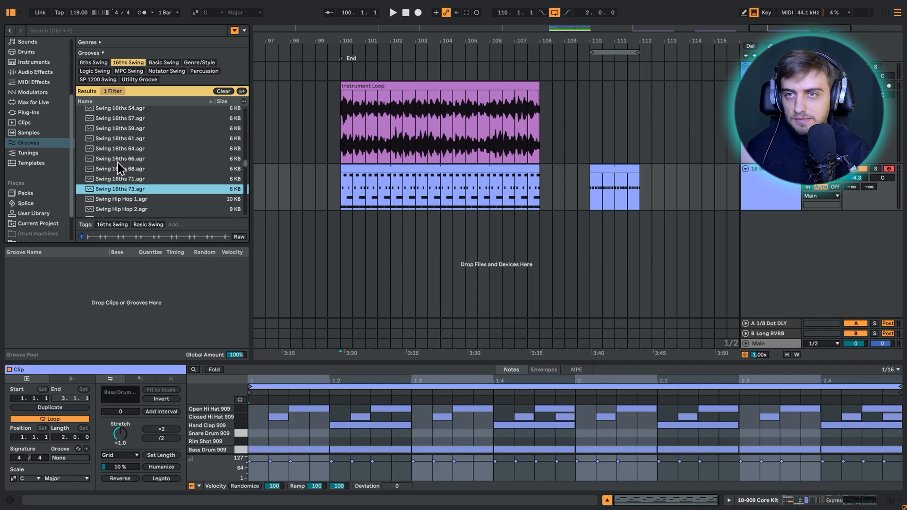
left_click(119, 168)
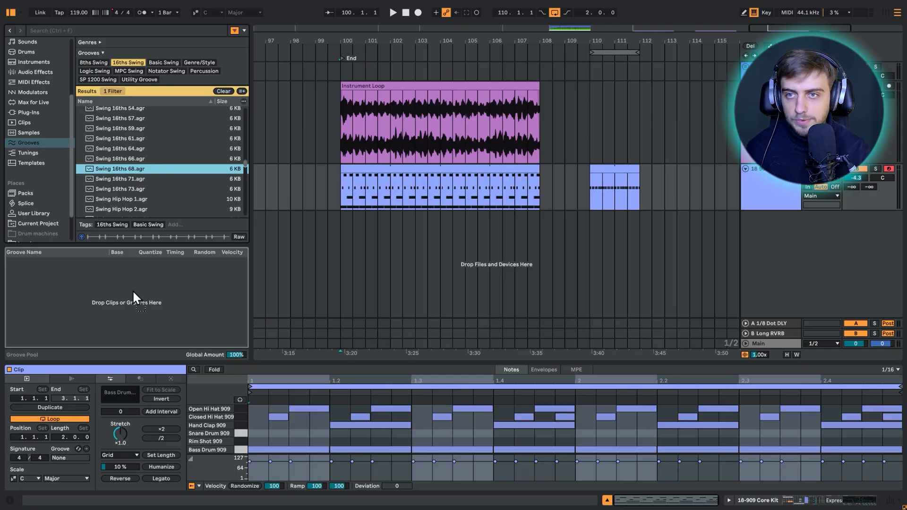
Add Swing 16ths 68 to the Groove Pool and assign it as the 909 clip's groove.
double_click(121, 169)
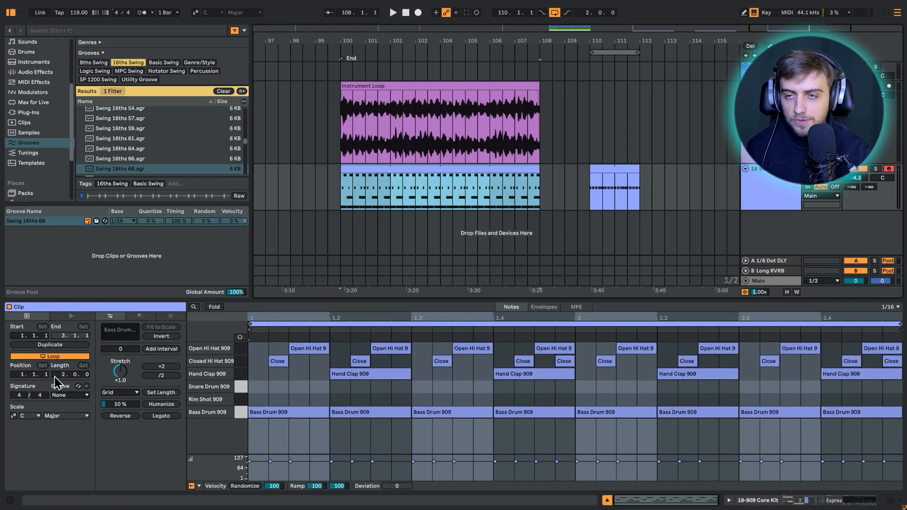
mouse_move(64, 402)
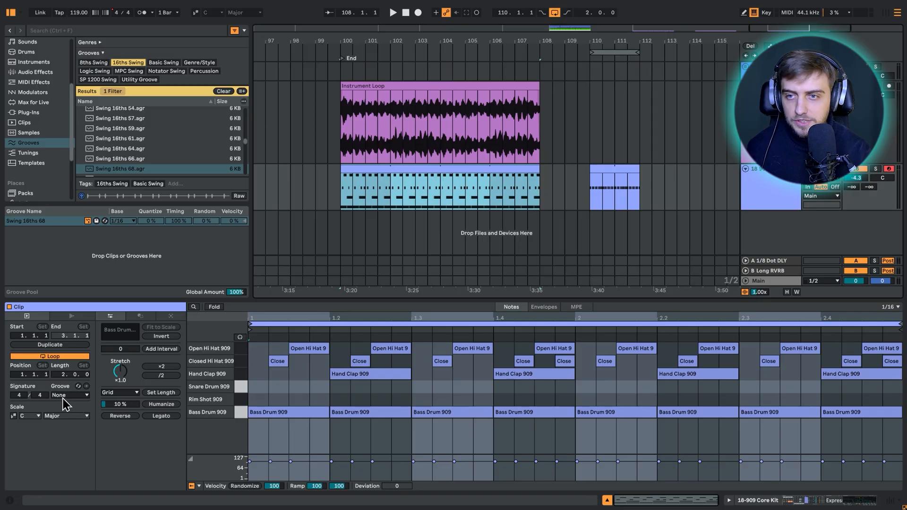
left_click(87, 395)
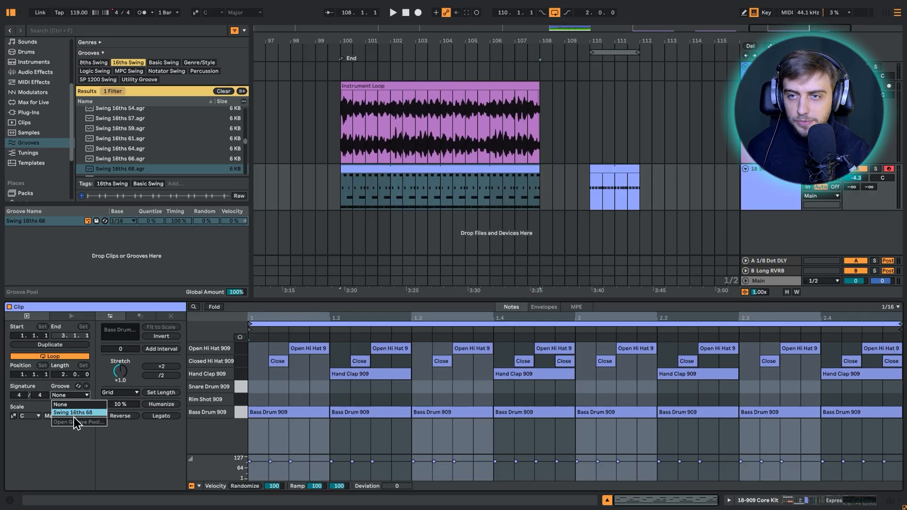
left_click(73, 412)
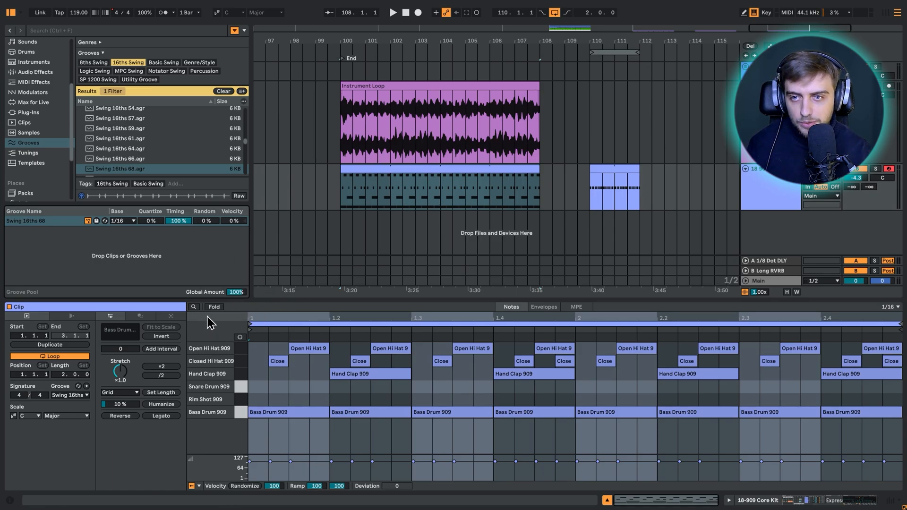
During playback, switch the clip's groove to None, then back to Swing 16ths 68.
left_click(87, 395)
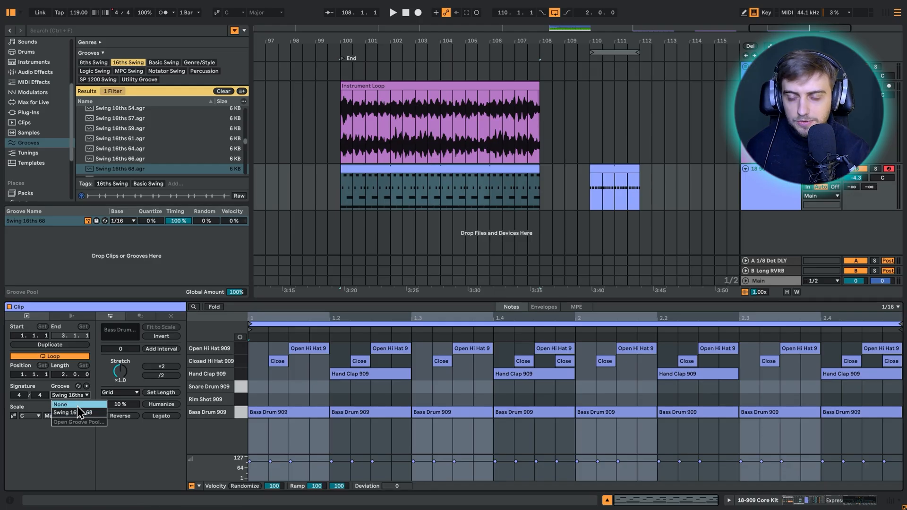
left_click(59, 404)
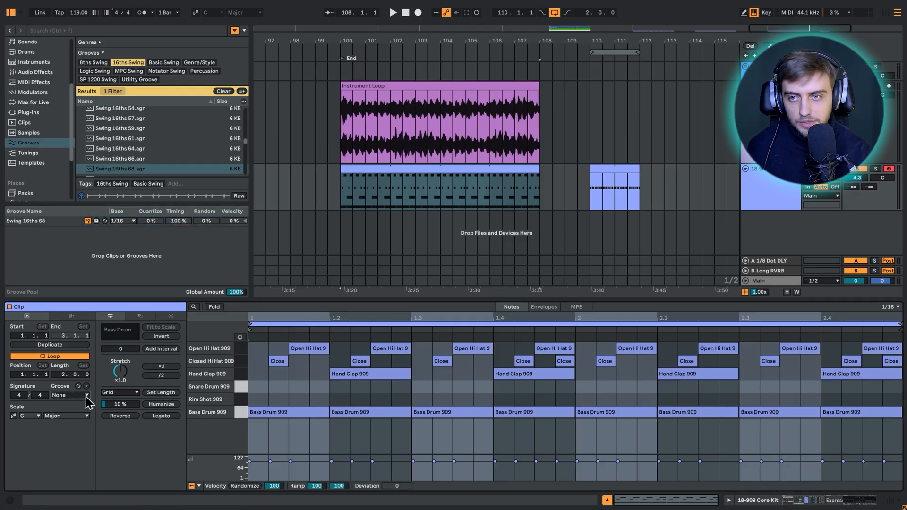
left_click(393, 13)
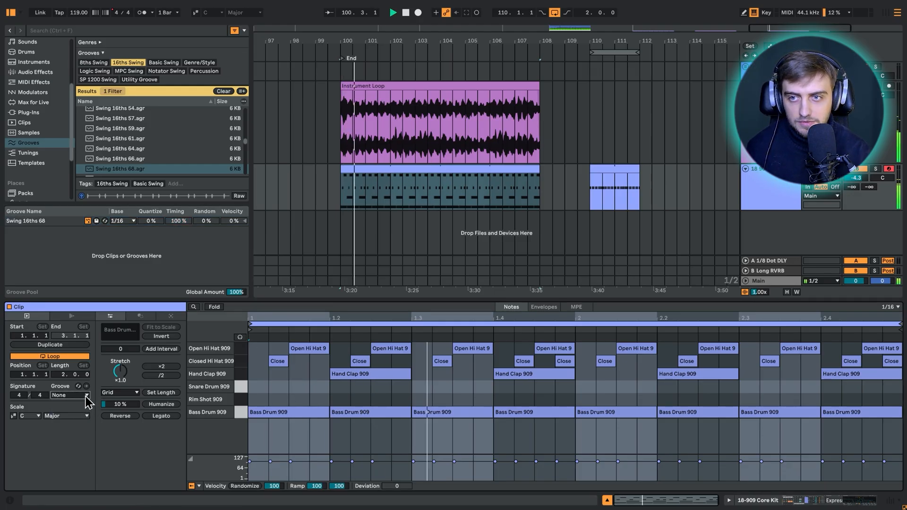
left_click(70, 394)
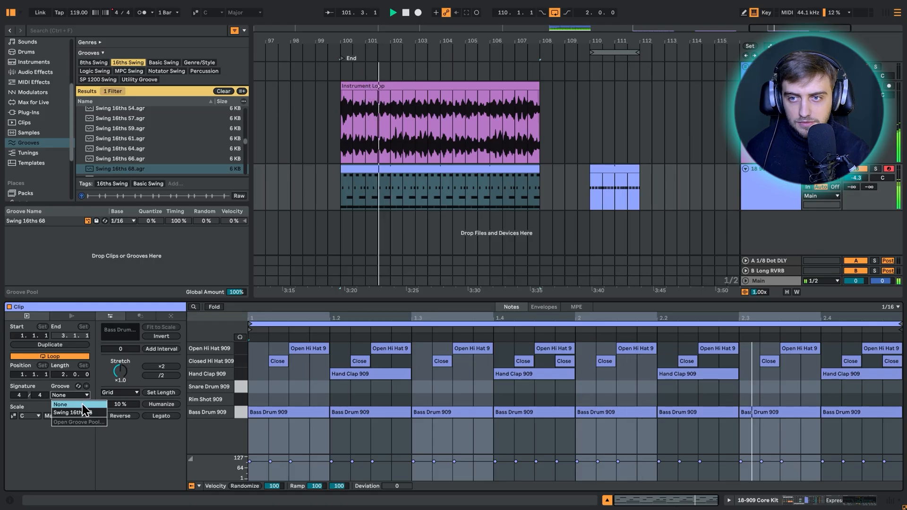
left_click(67, 412)
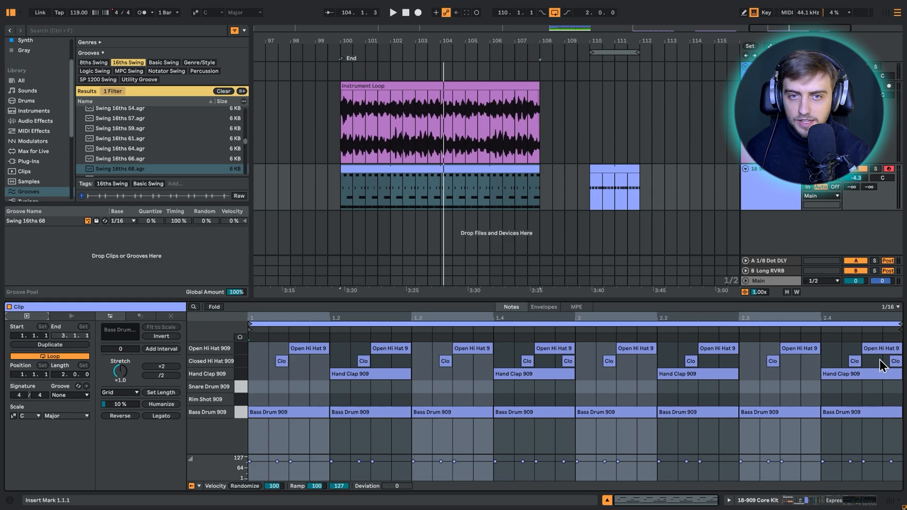
mouse_move(275, 358)
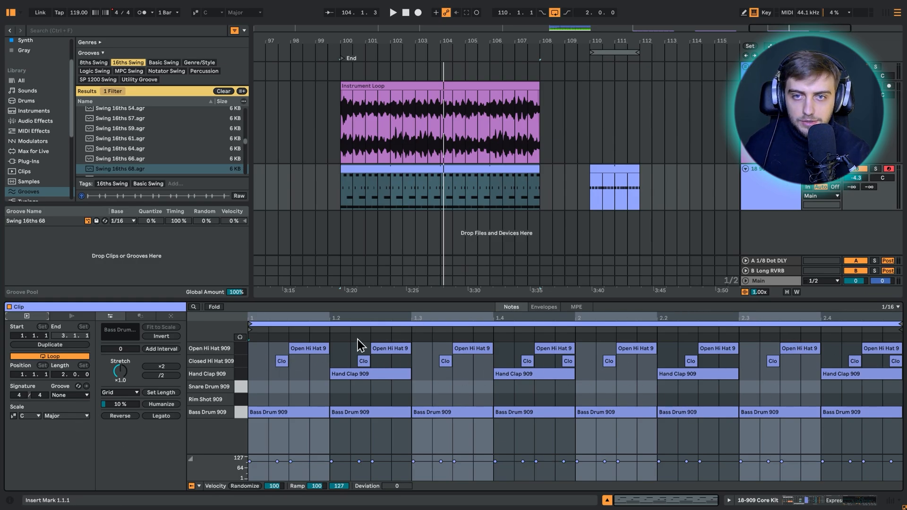
mouse_move(596, 402)
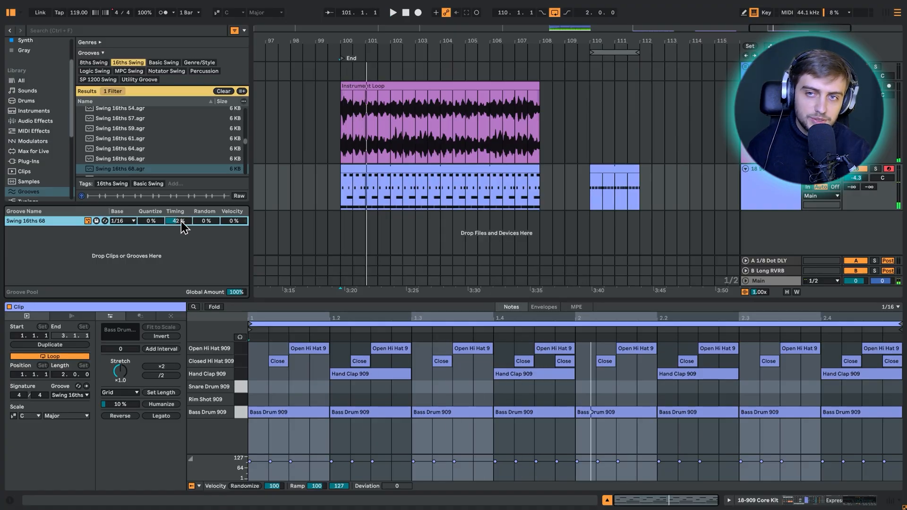
Adjust the Swing 16ths 68 groove timing from 73 % to 67 %, settling at 60 %.
left_click_drag(175, 220, 175, 214)
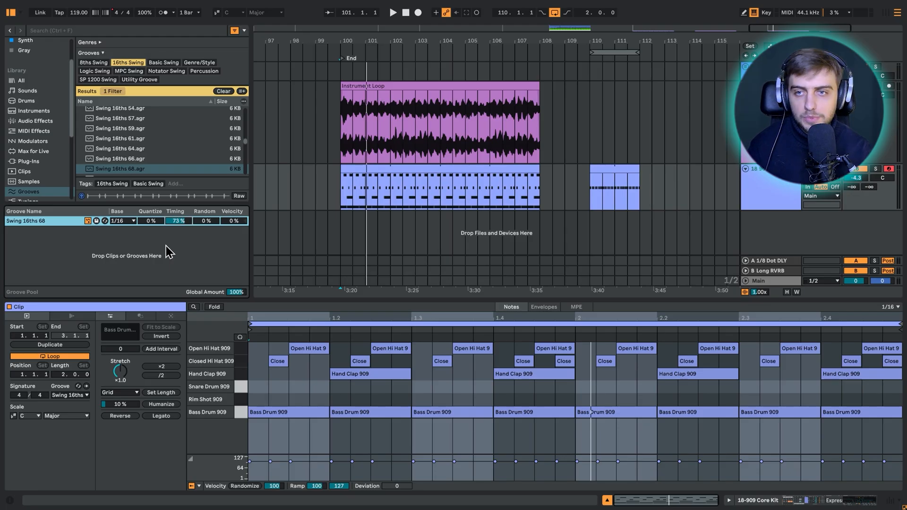
left_click(392, 12)
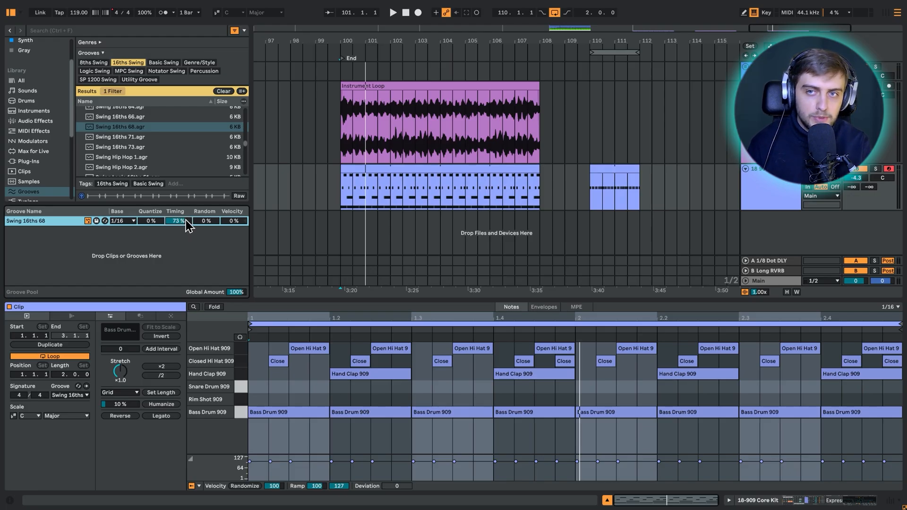
left_click_drag(177, 220, 177, 229)
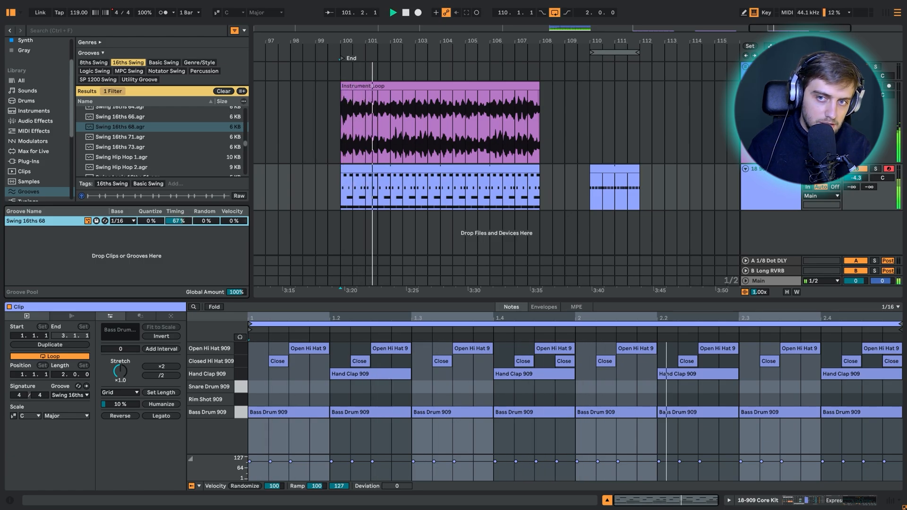
left_click_drag(176, 221, 177, 229)
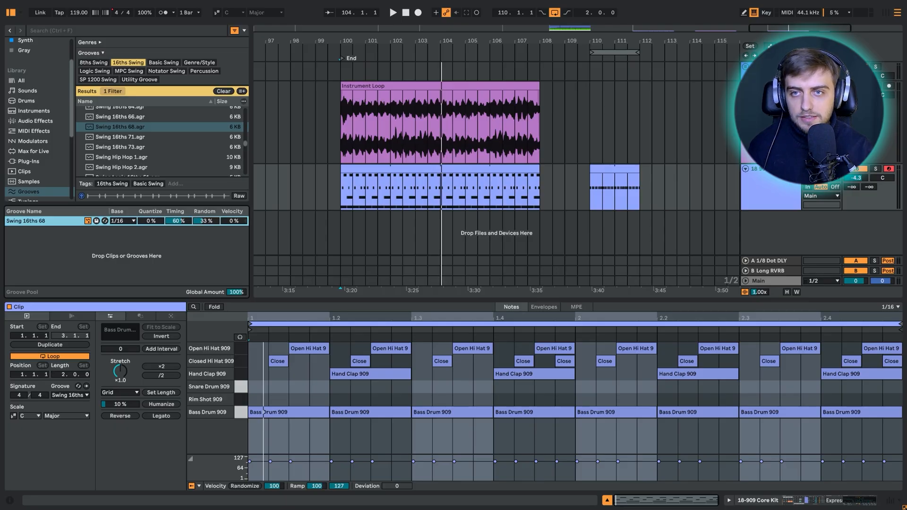
Set the Swing 16ths 68 groove's Random to 14 % and Velocity to 47 %.
left_click_drag(204, 221, 204, 217)
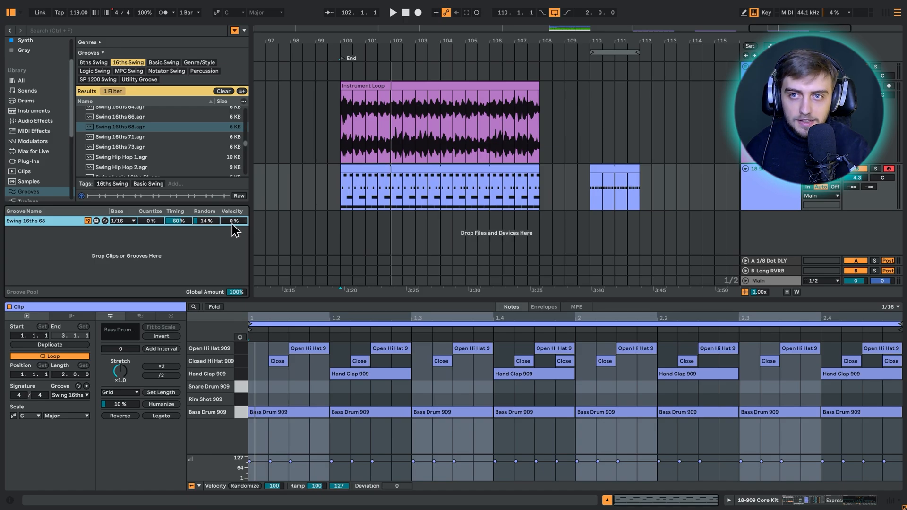
left_click_drag(234, 220, 234, 206)
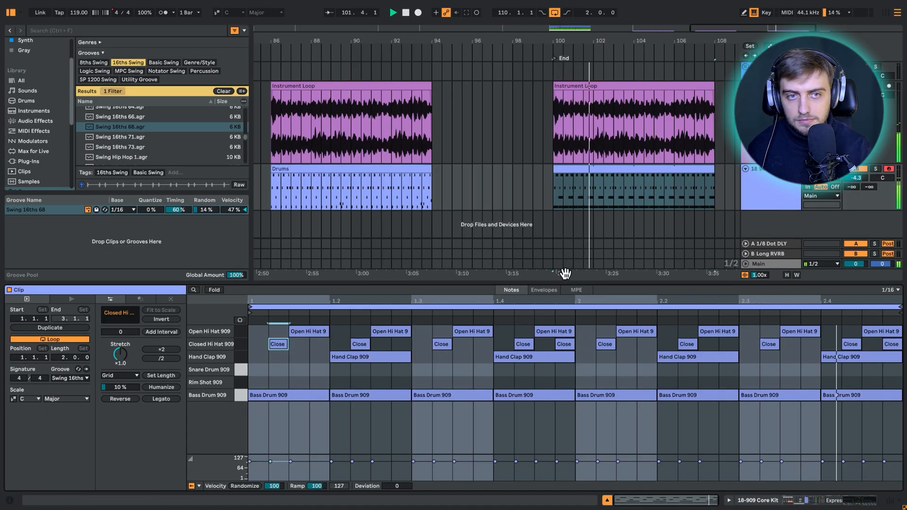
Show the Closed Hi Hat 909 Filter Freq envelope, then its Simpler in Device View.
left_click(543, 290)
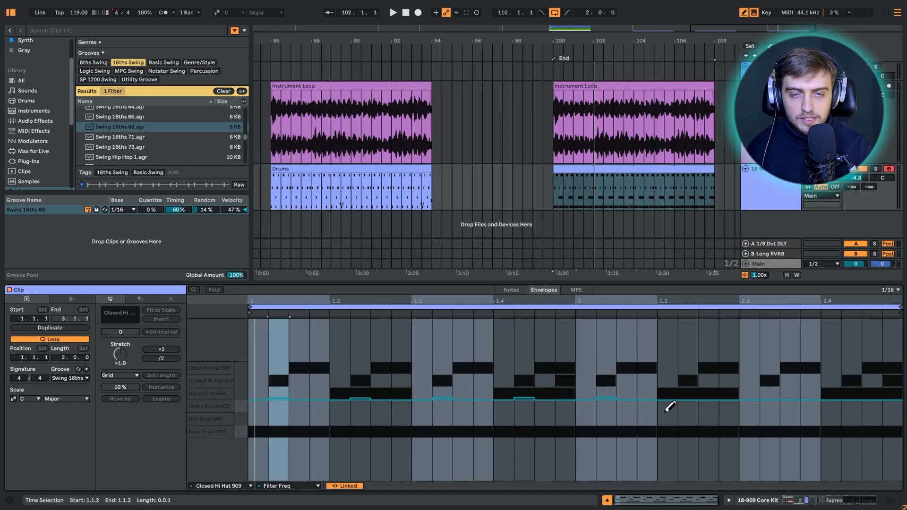
left_click(565, 393)
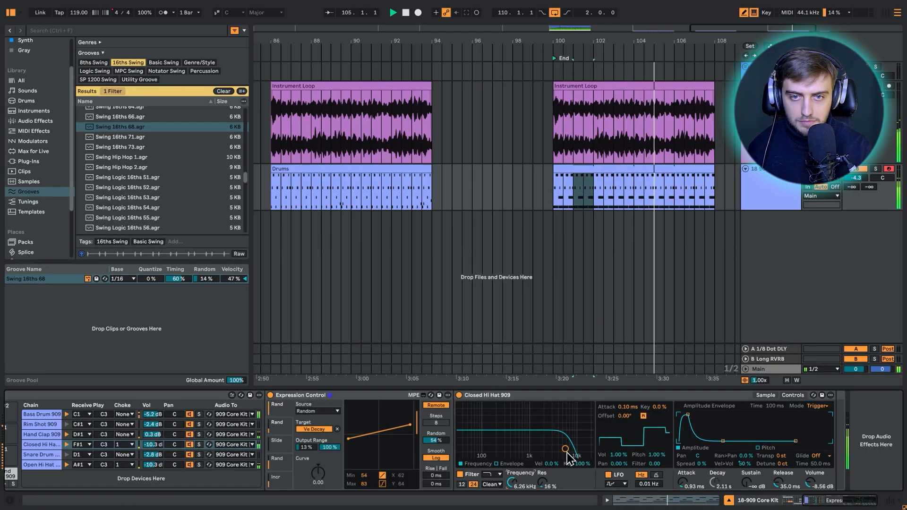
Drag the hi-hat filter point to drop Res to 6.9 % and Decay to 847 ms.
left_click_drag(569, 459, 566, 450)
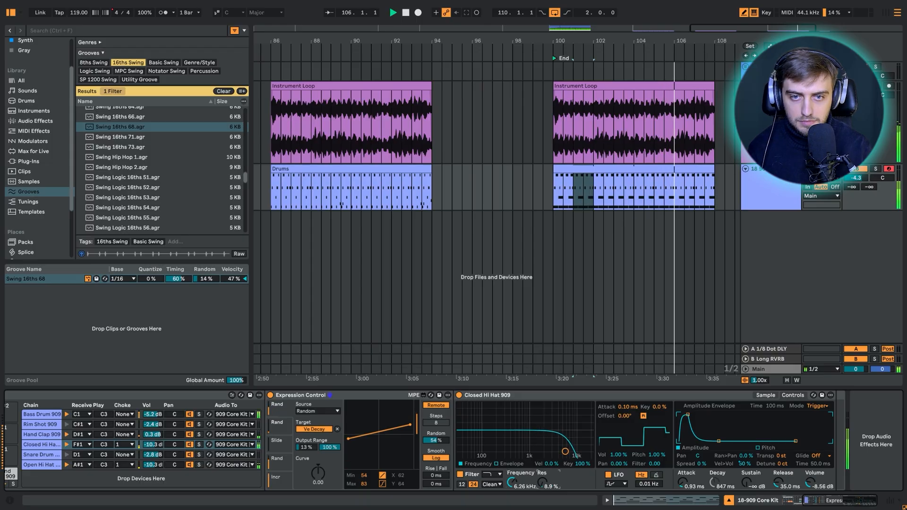